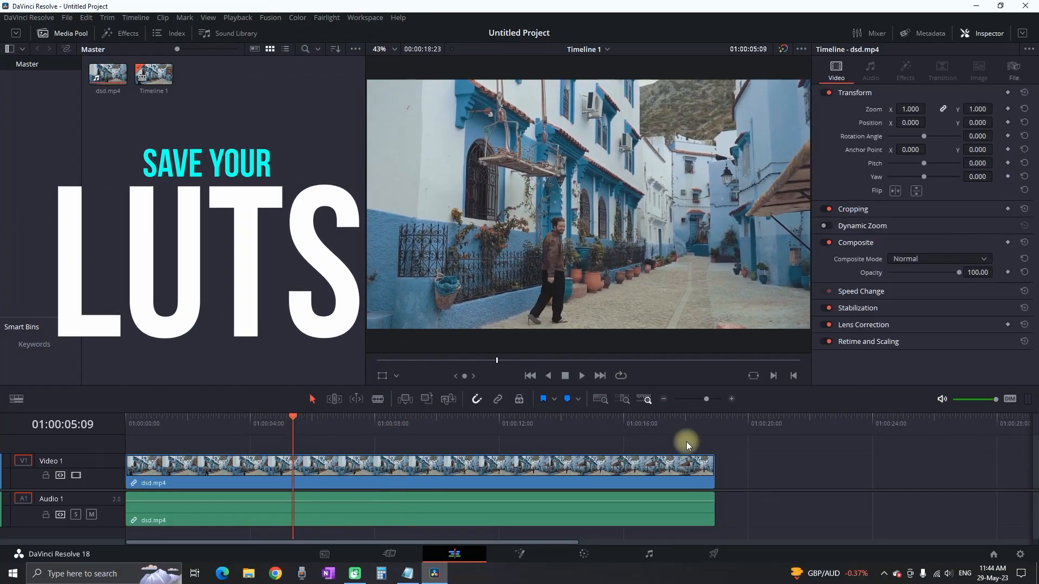
# Move to the Color page to push the street clip's Gain toward orange (1.86, 0.83, 0.15).
pyautogui.click(582, 554)
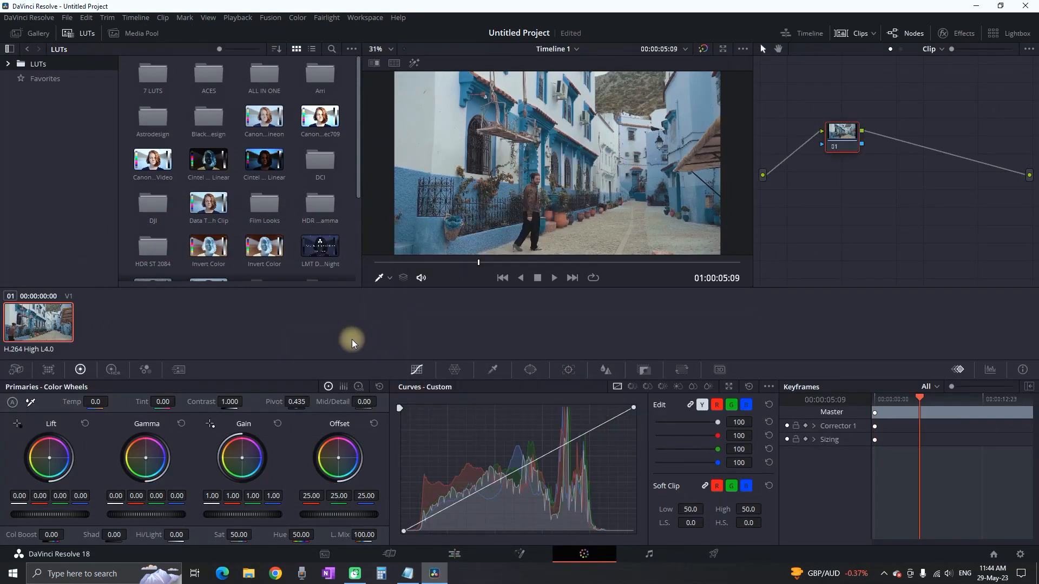
pyautogui.moveTo(205, 343)
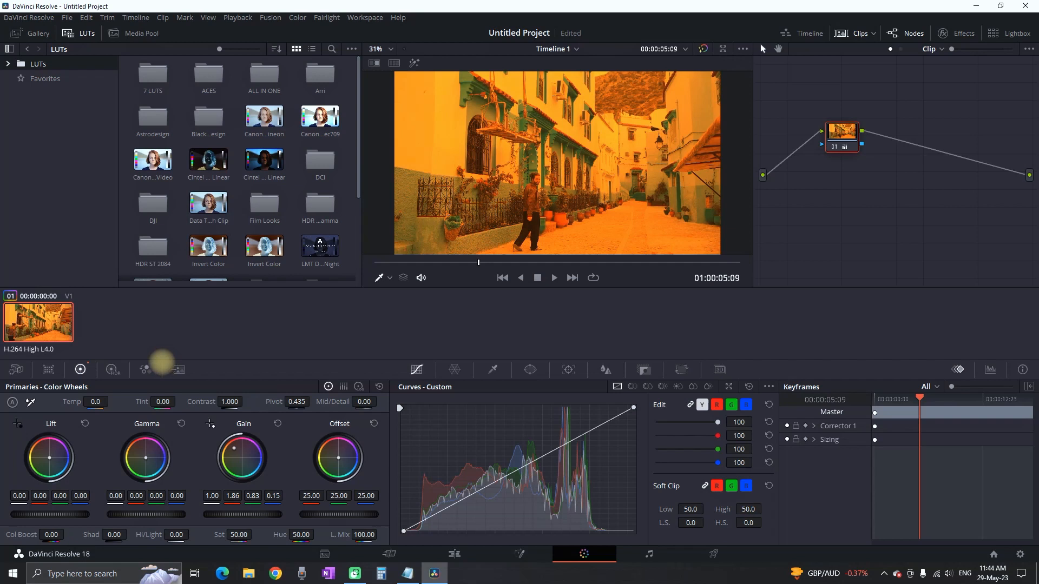
pyautogui.moveTo(751, 213)
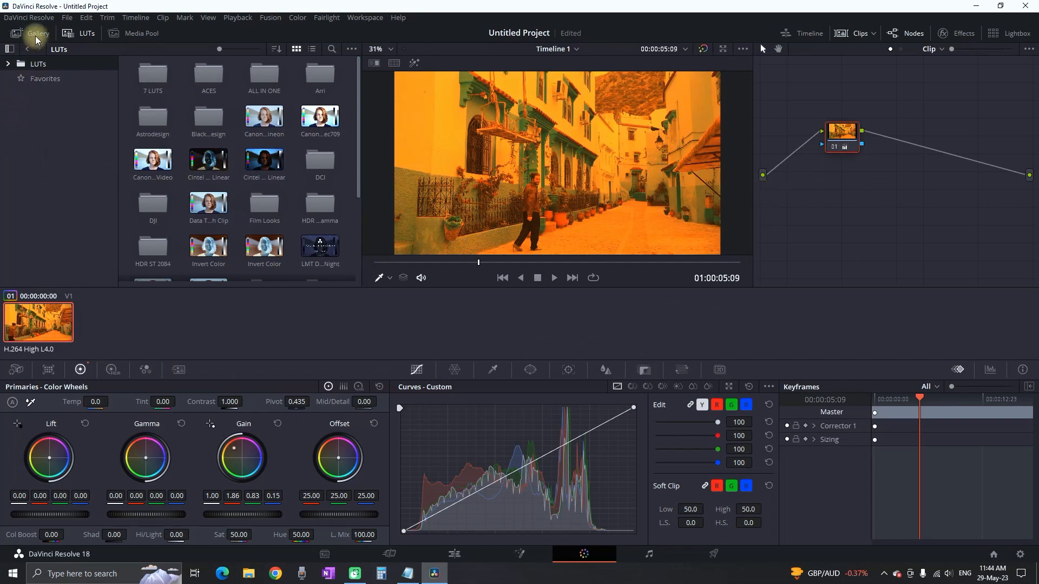
# Grab a still of the orange-graded frame into the PowerGrade 1 gallery album.
pyautogui.click(38, 34)
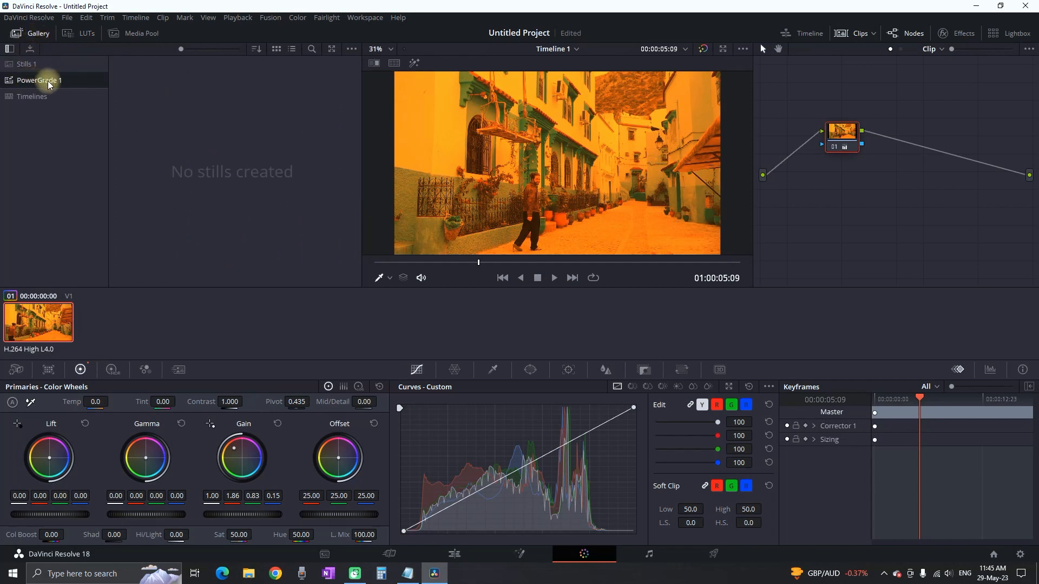
pyautogui.moveTo(601, 171)
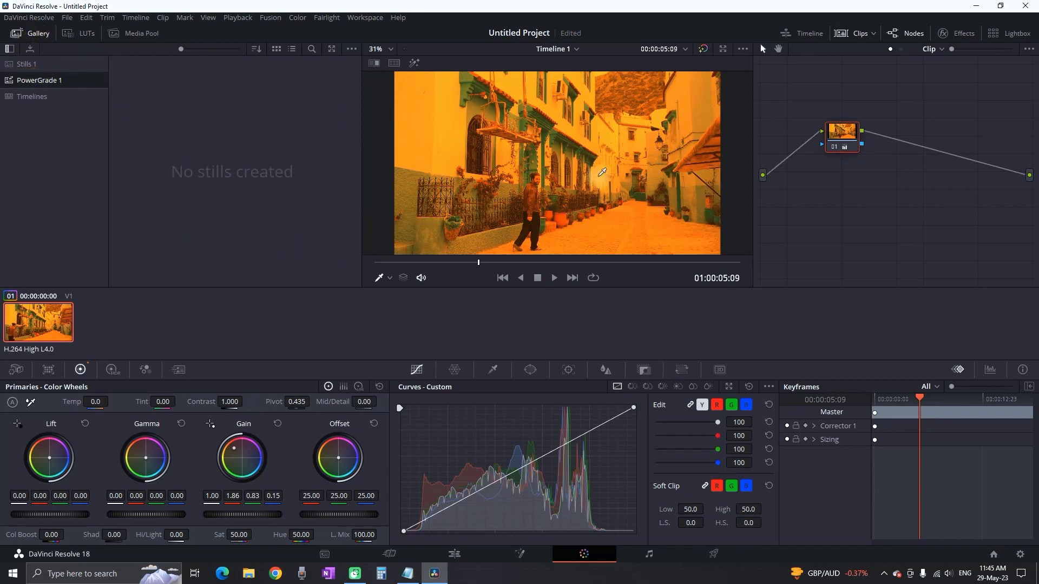
pyautogui.rightClick(601, 171)
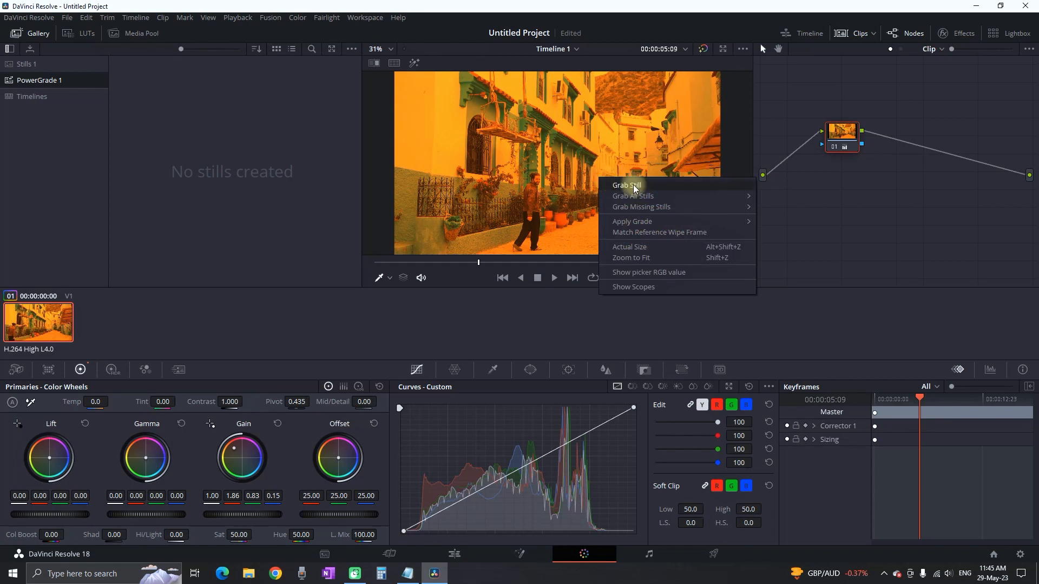
pyautogui.click(624, 185)
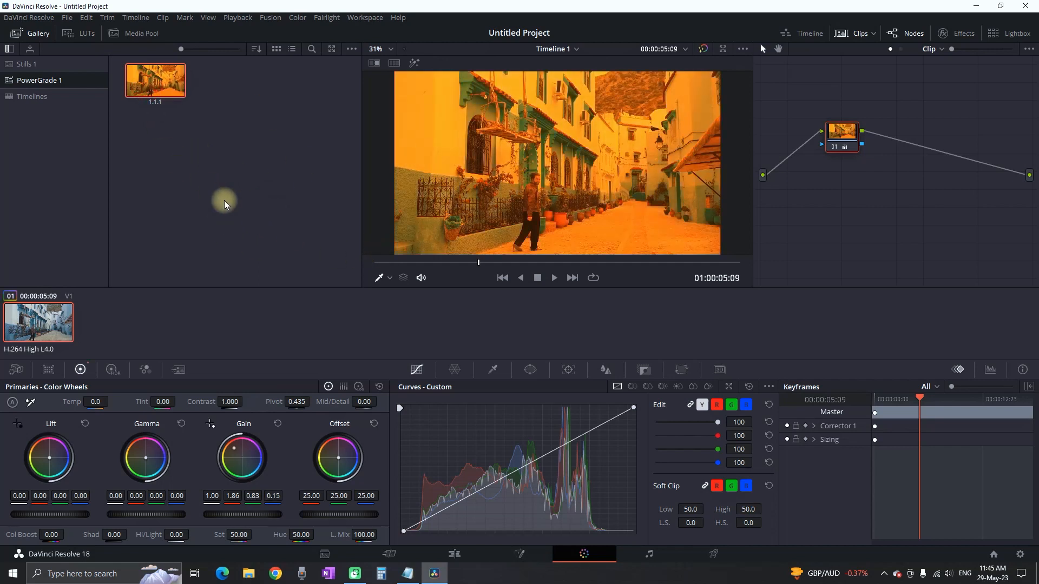
# Generate a 33 Point Cube LUT from the clip's orange grade via the LUTs panel.
pyautogui.click(87, 34)
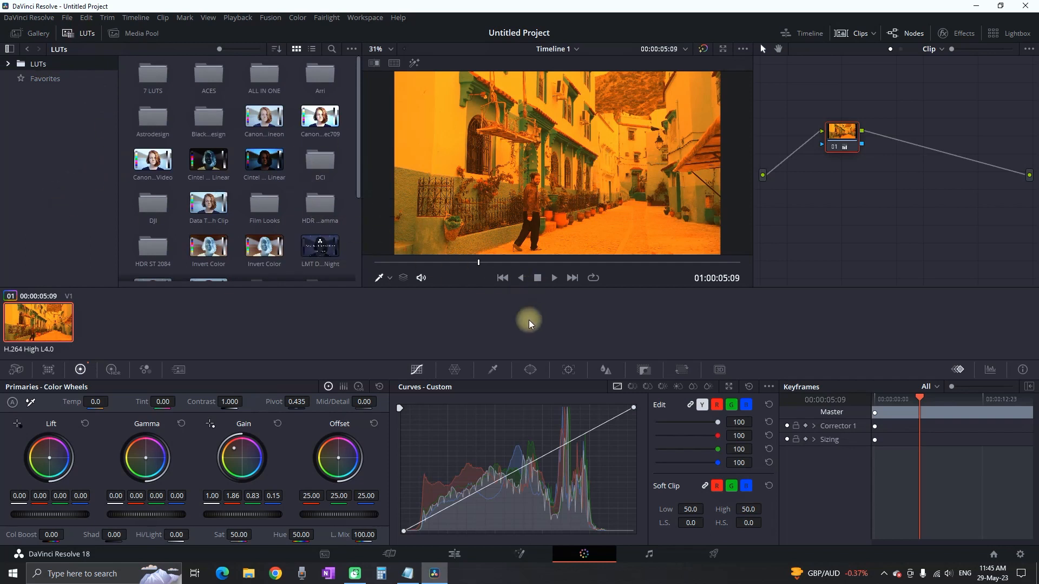
pyautogui.moveTo(308, 344)
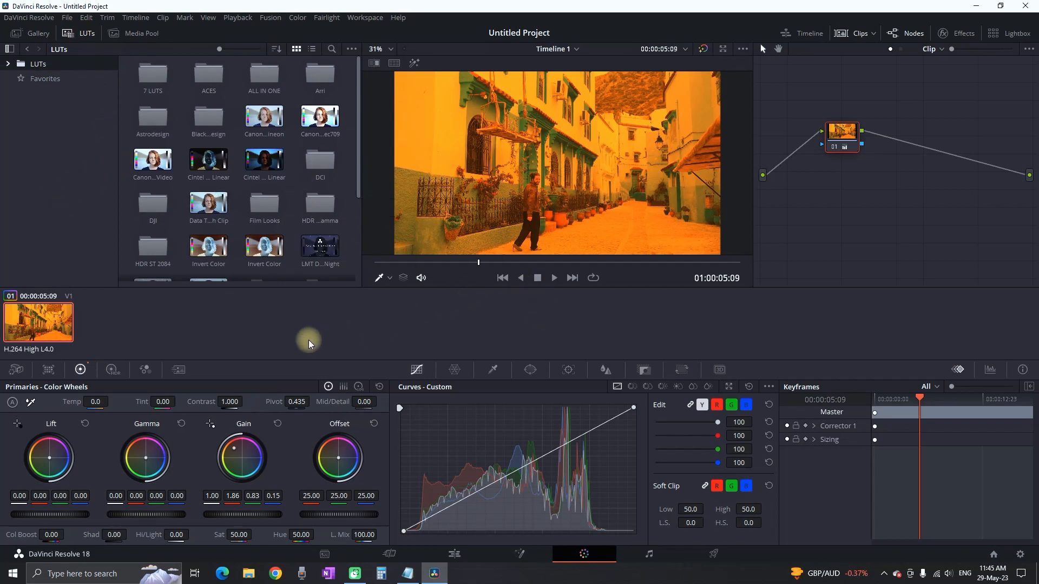
pyautogui.rightClick(37, 321)
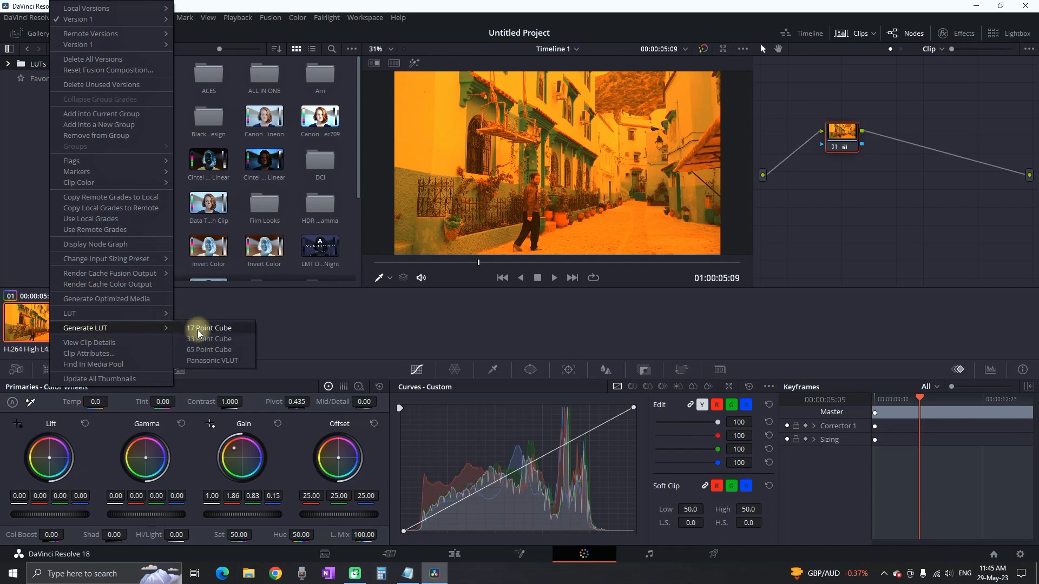
pyautogui.moveTo(238, 344)
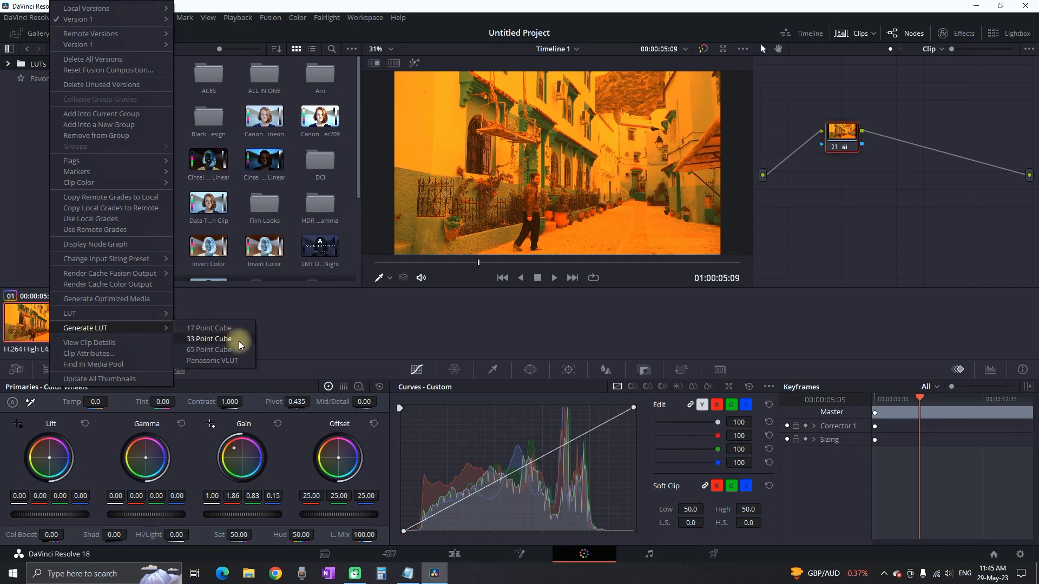
pyautogui.click(209, 339)
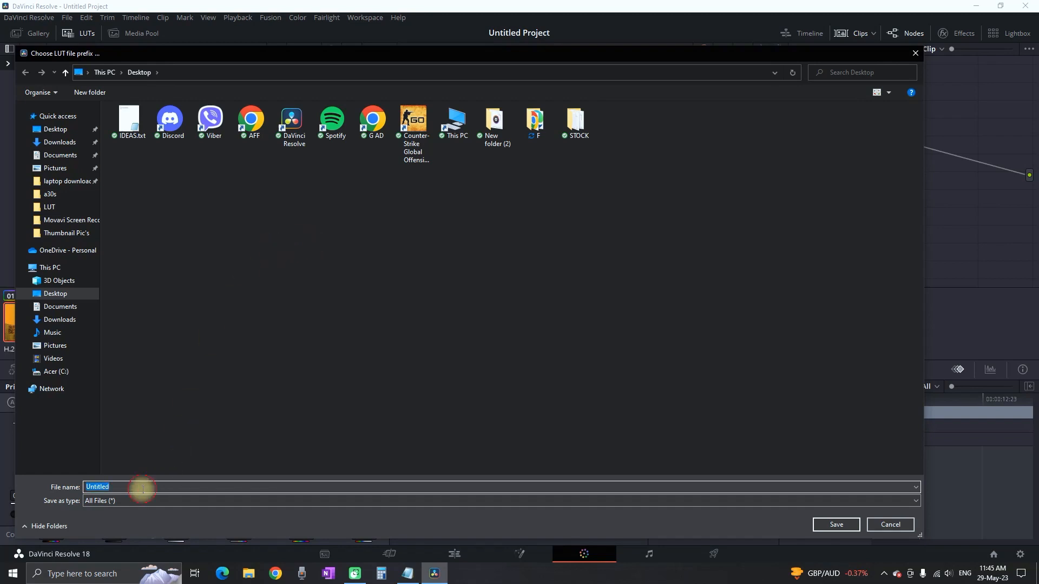
# Name the LUT file 'ugly red' and save it to the Desktop.
pyautogui.write('ugly r')
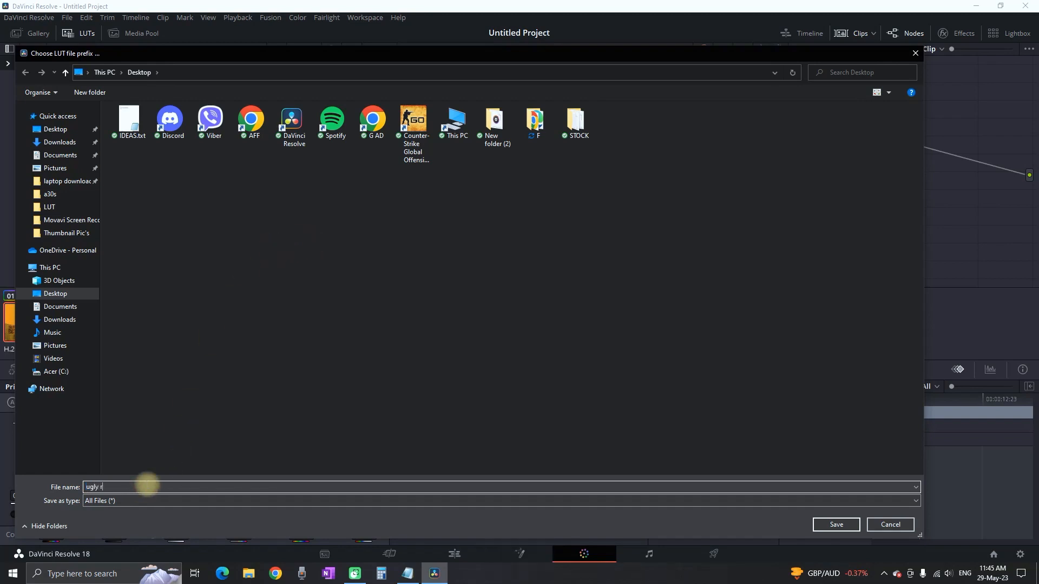
pyautogui.write('ed')
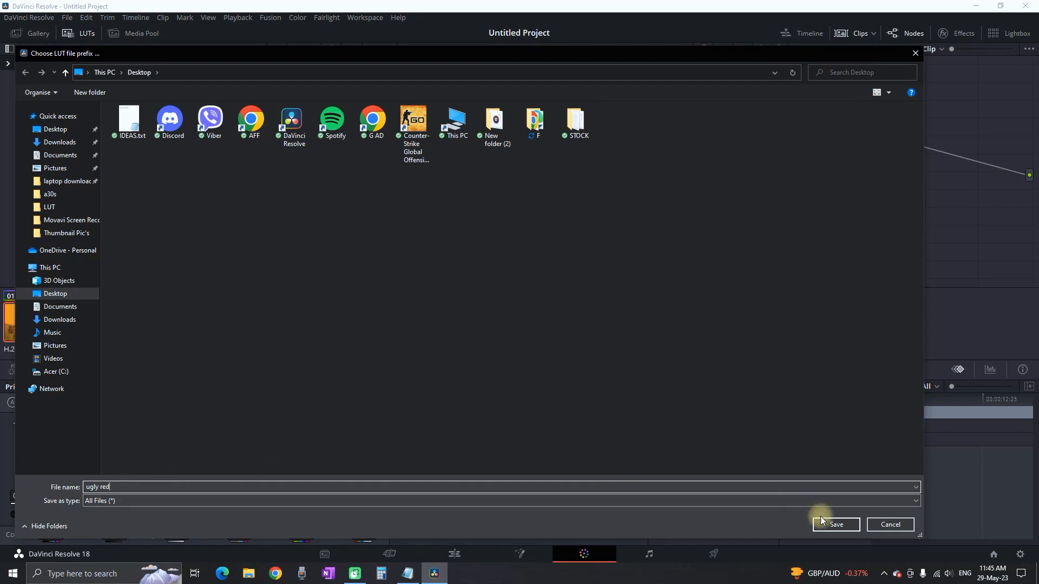
pyautogui.click(834, 524)
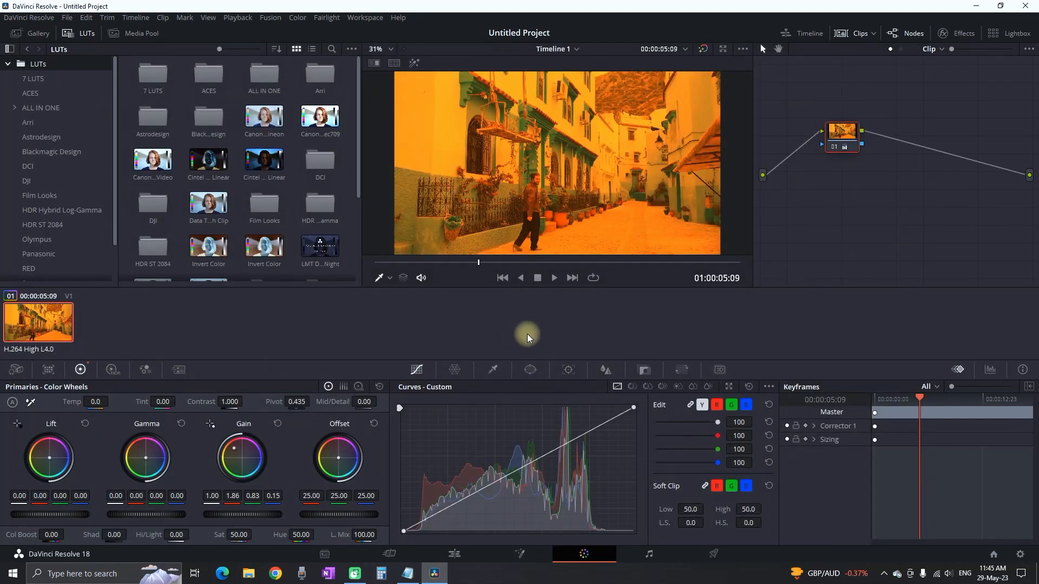
pyautogui.moveTo(668, 326)
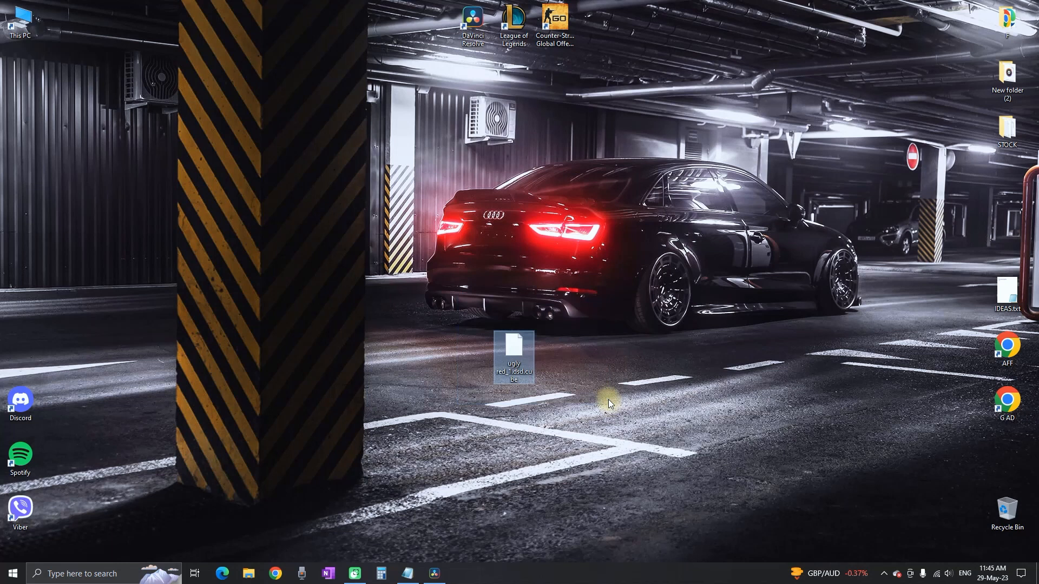
# Rename the exported .cube file on the desktop to 'NEW LUT.cube'.
pyautogui.rightClick(513, 358)
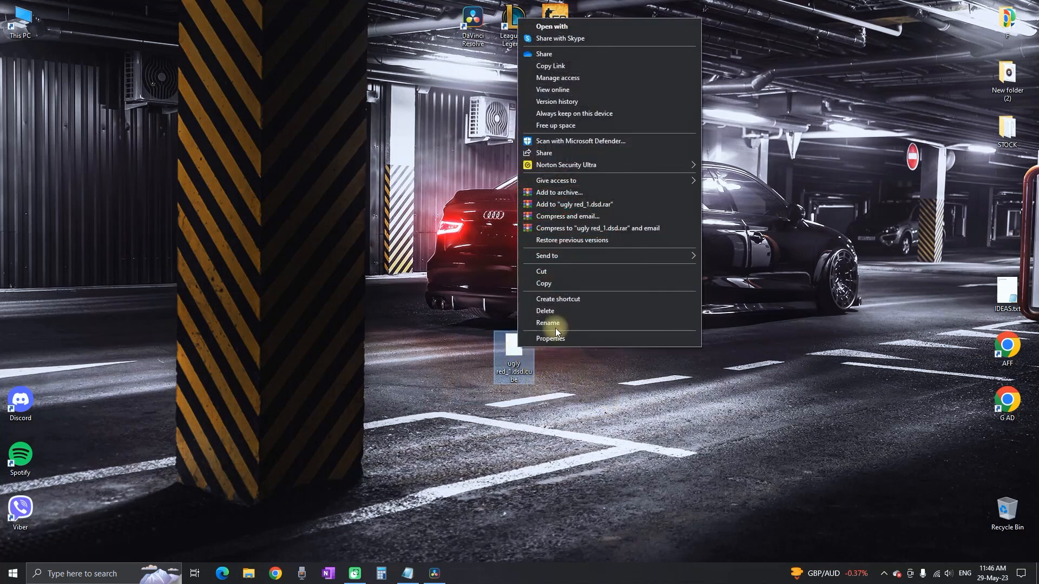
pyautogui.click(547, 322)
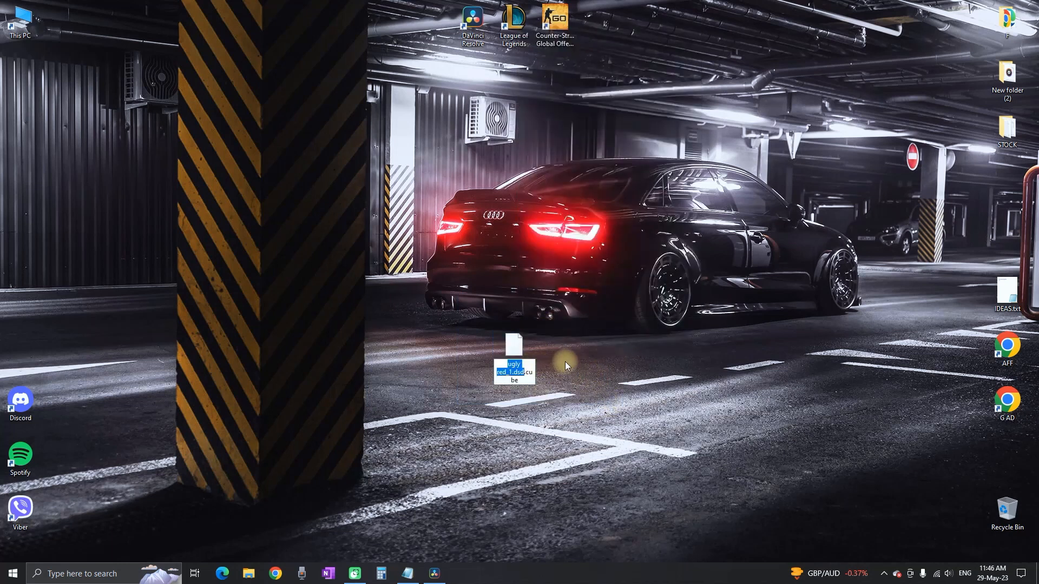
pyautogui.write('NEW LU.cube')
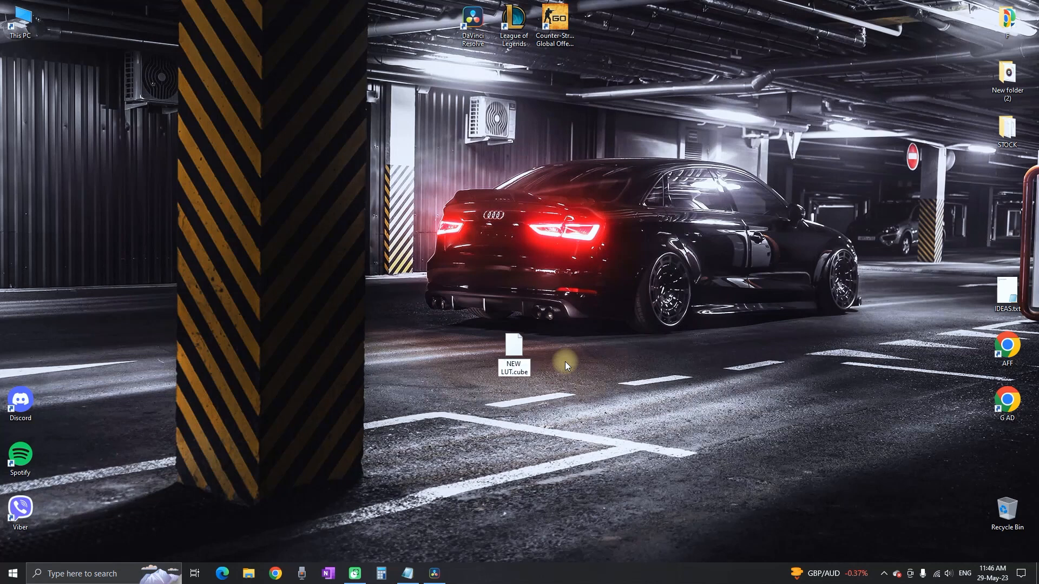
pyautogui.moveTo(442, 565)
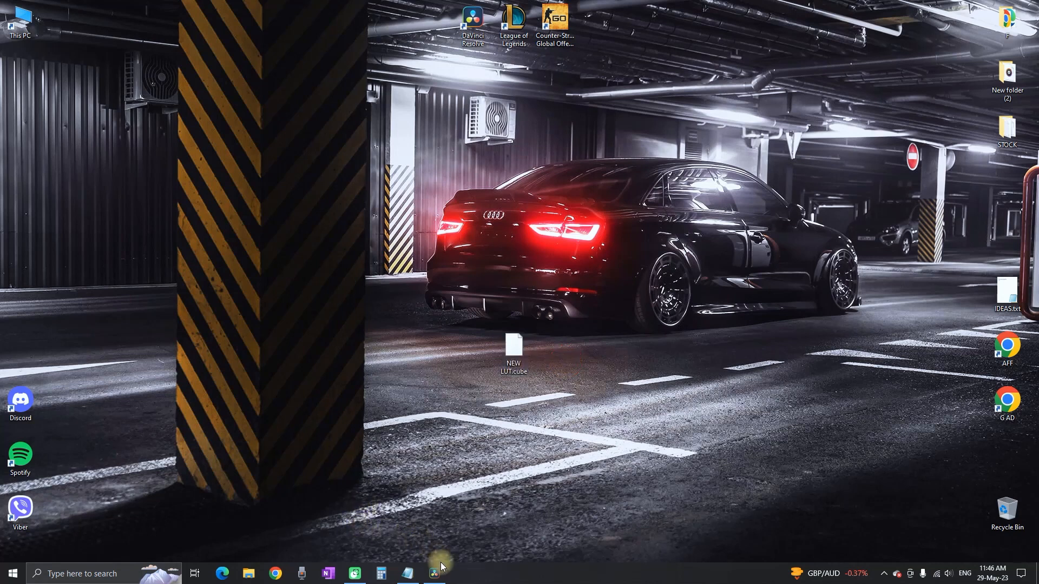
pyautogui.moveTo(440, 573)
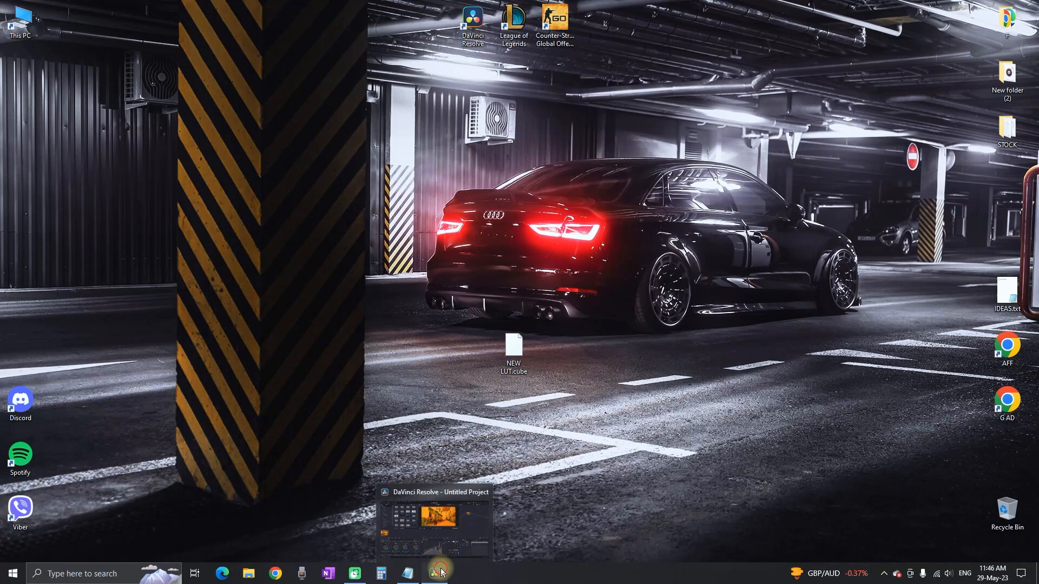
# Return to Resolve and bring up the 7 LUTS folder's options to open it in File Explorer.
pyautogui.click(435, 523)
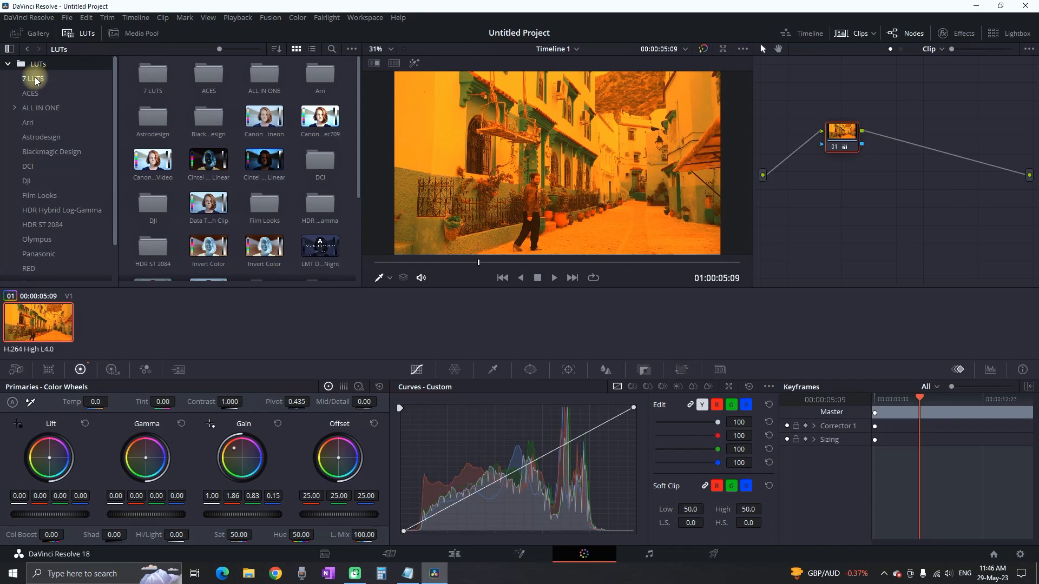
pyautogui.rightClick(34, 78)
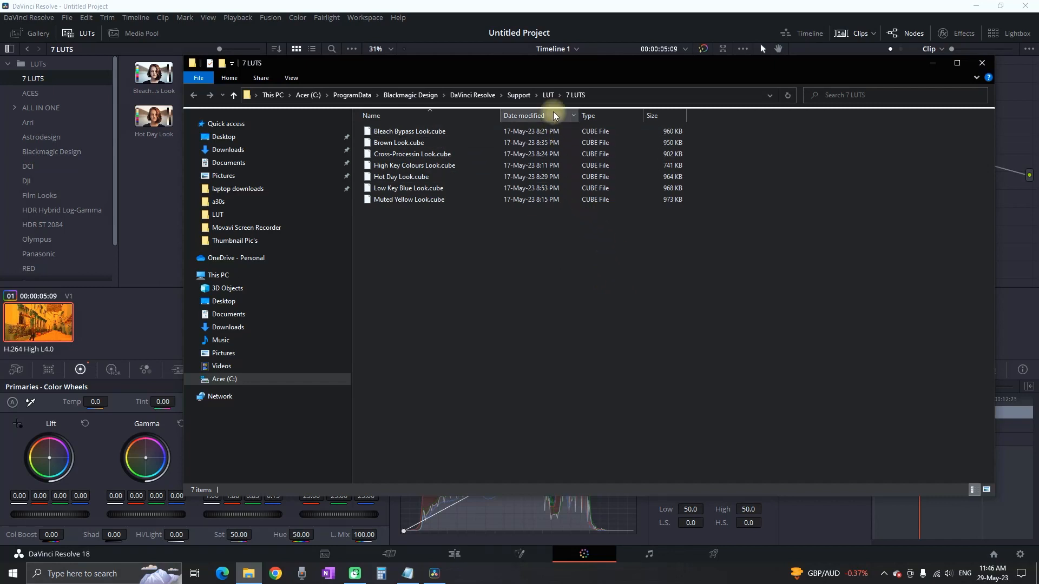
# Create a folder named 'UGLY LUTS' in Resolve's LUT support directory and enter it.
pyautogui.click(548, 95)
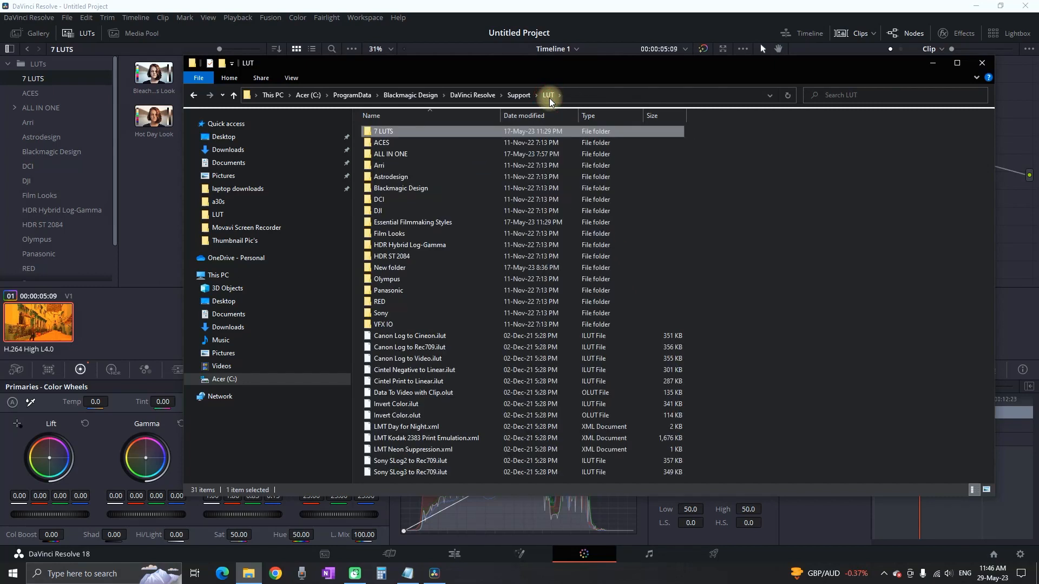
pyautogui.moveTo(723, 205)
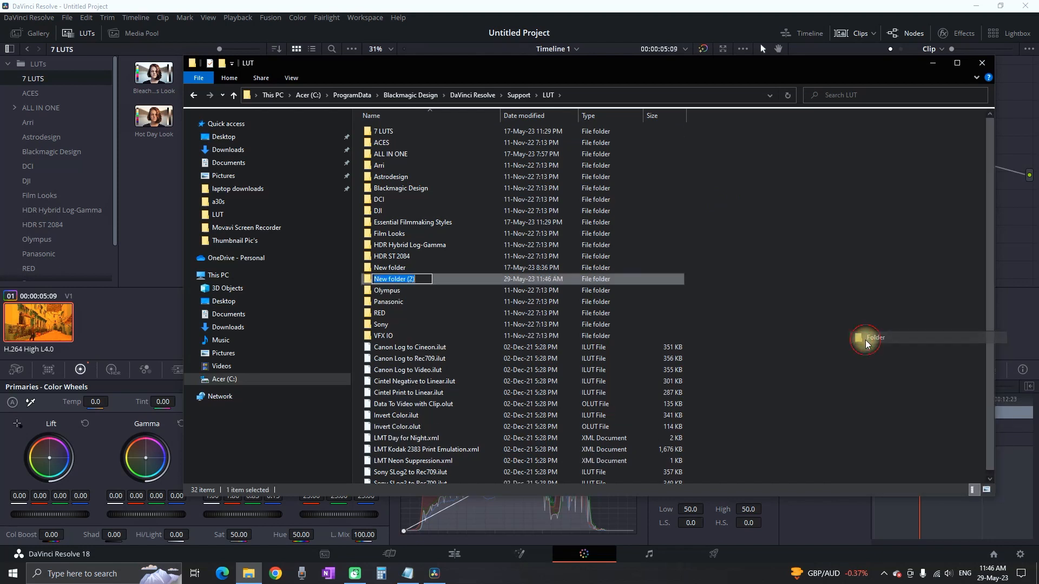
pyautogui.write('UGLY L')
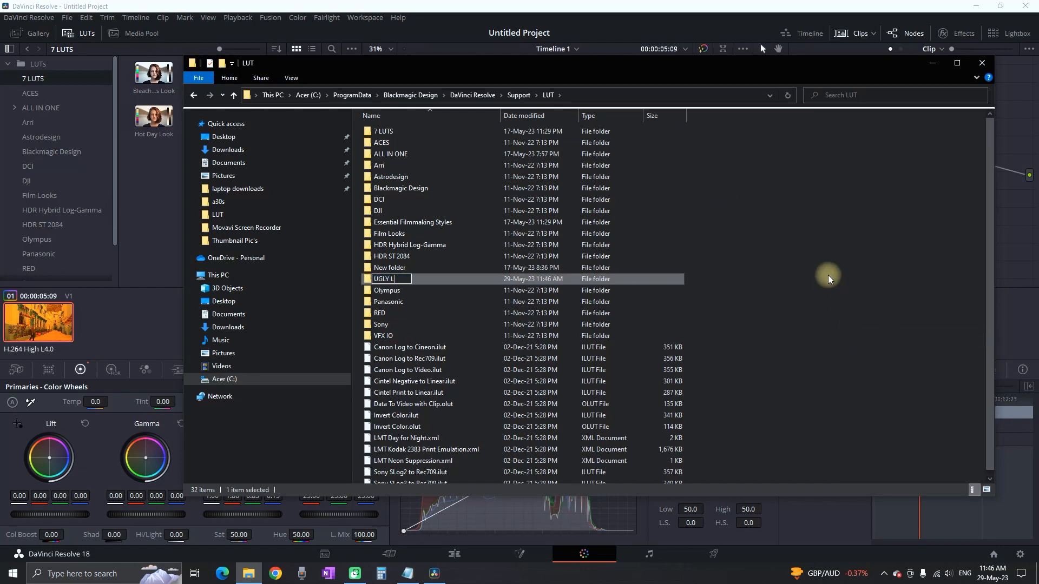
pyautogui.press('Return')
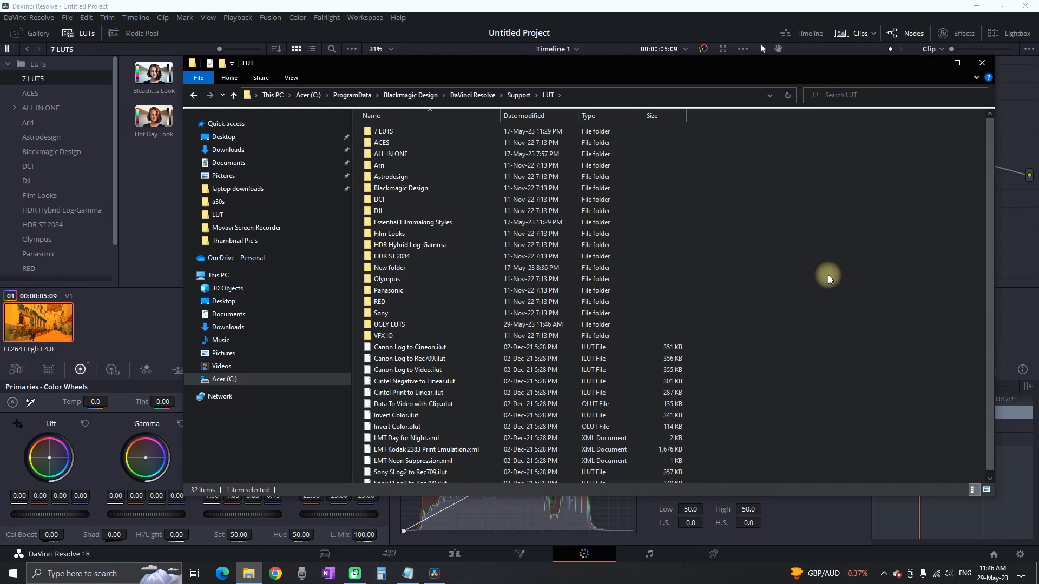
pyautogui.doubleClick(390, 323)
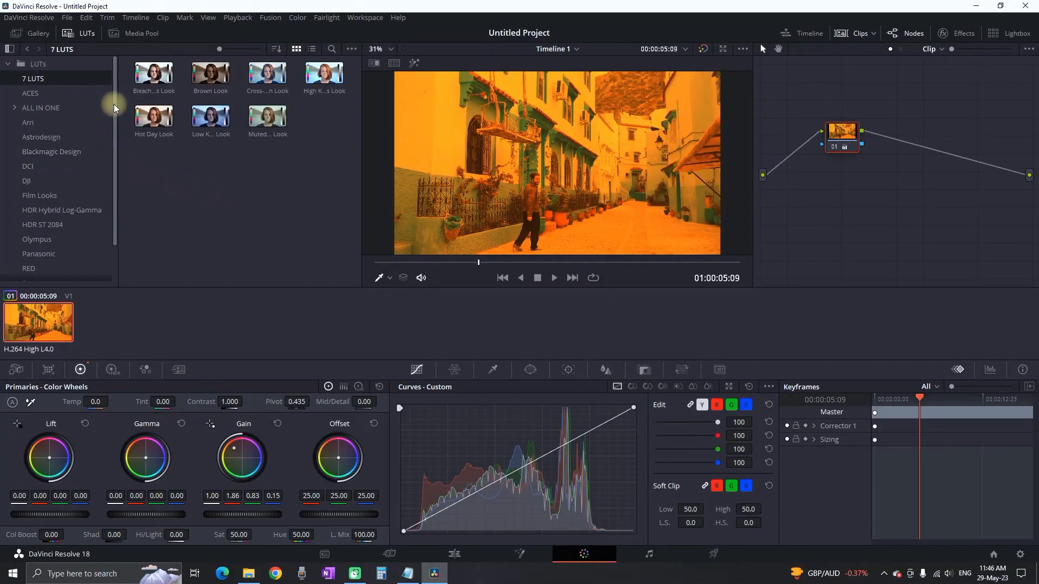
# Select the UGLY LUTS category and apply NEW LUT to the clip, restoring the orange look.
pyautogui.click(28, 122)
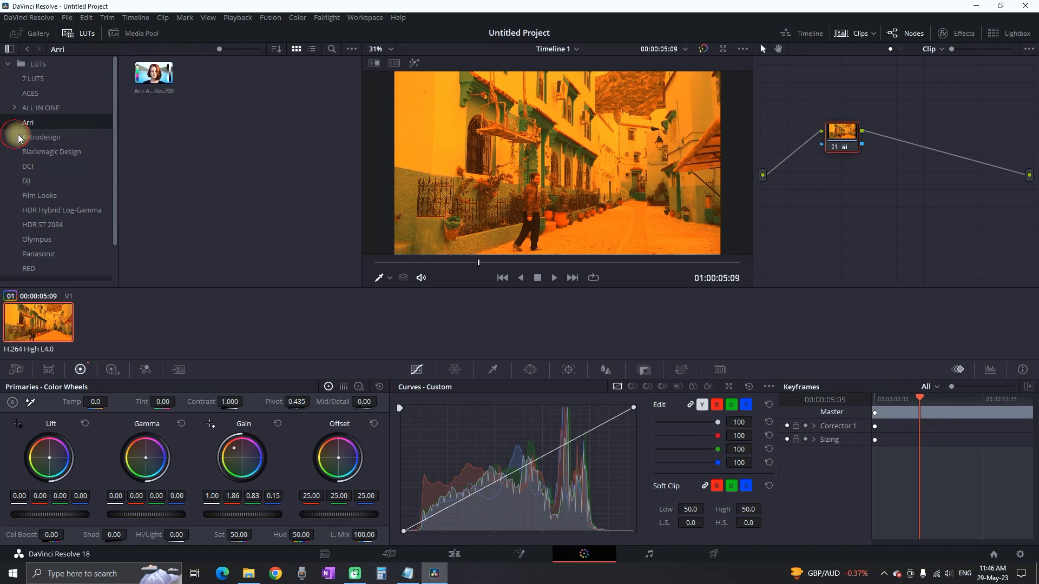
pyautogui.scroll(3)
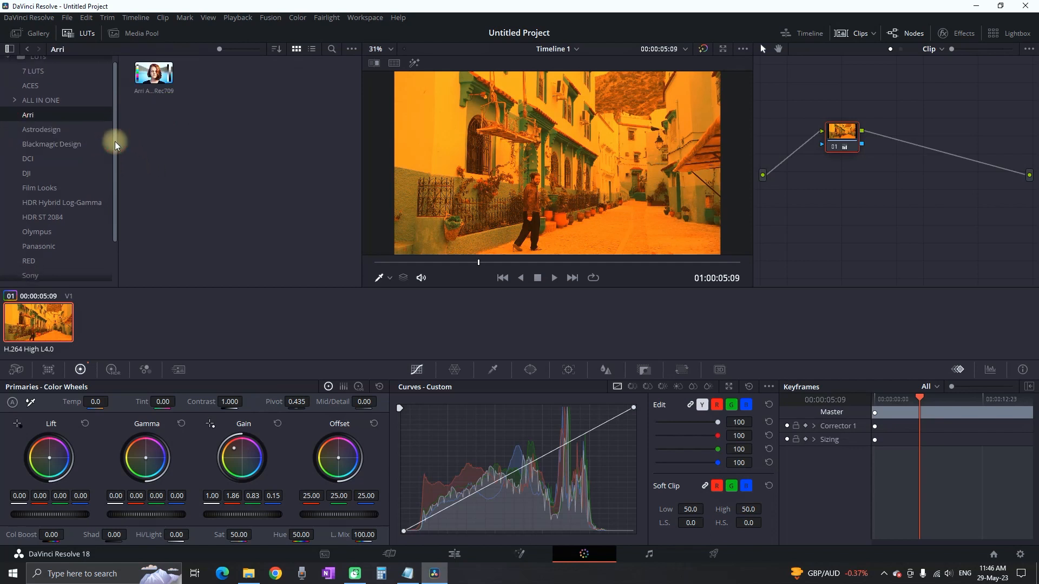
pyautogui.click(40, 241)
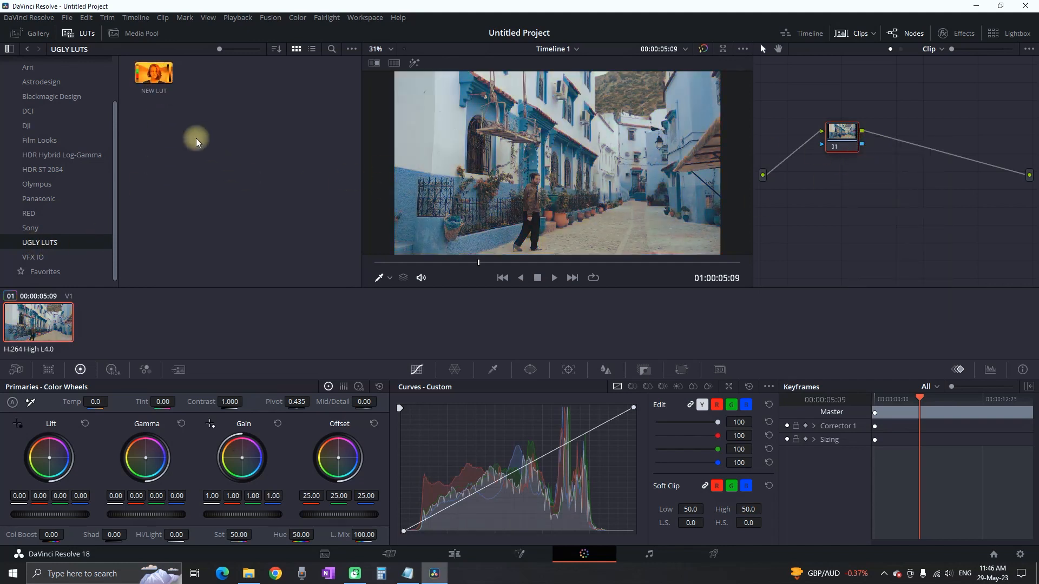
pyautogui.doubleClick(152, 71)
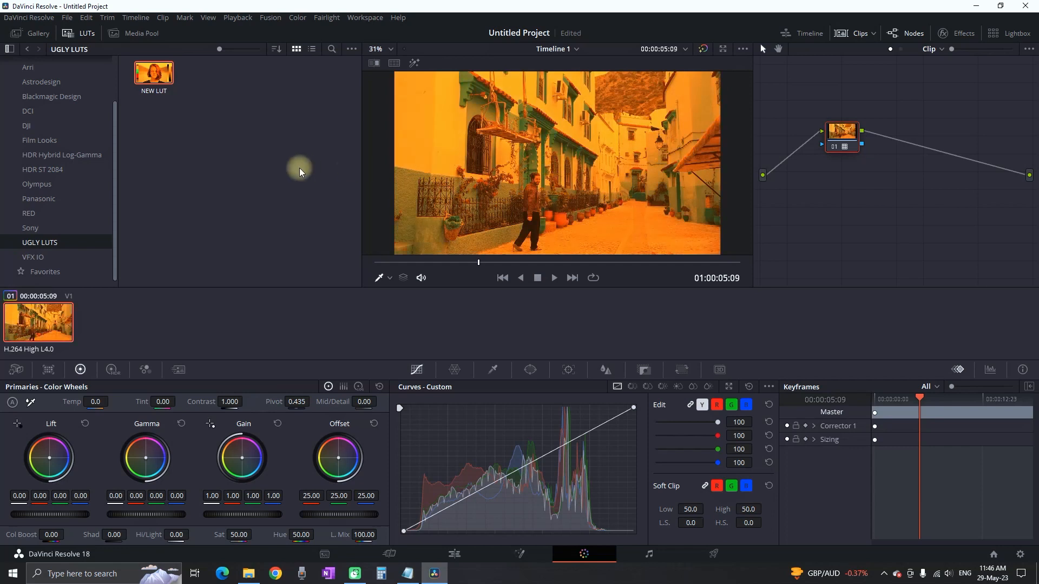